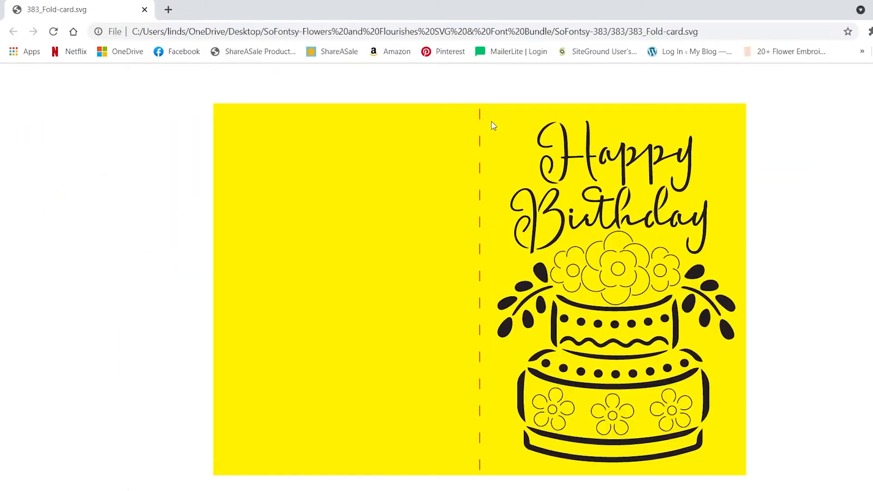
mouse_move(636, 105)
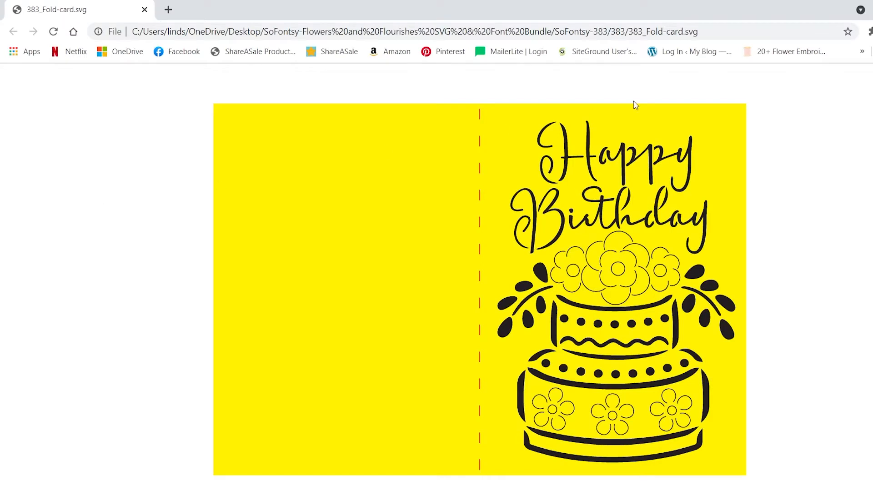
mouse_move(847, 73)
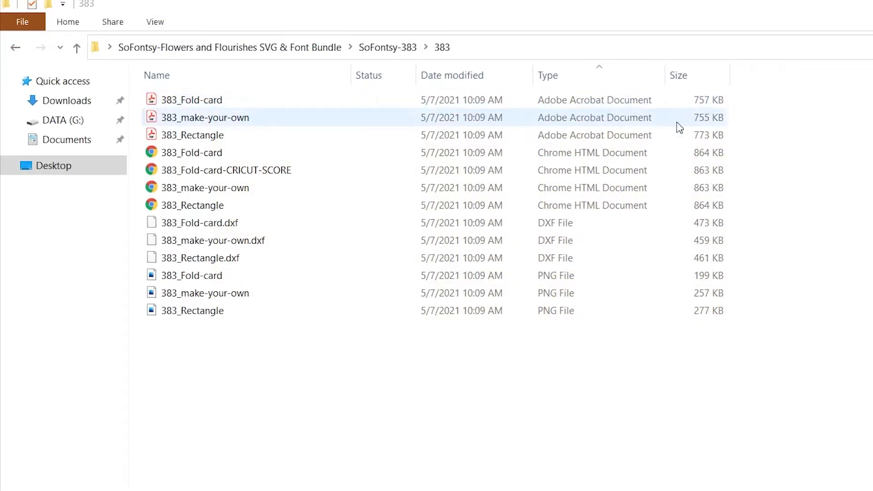
Move from the Chrome birthday-card tab to the File Explorer window for folder 383
click(191, 275)
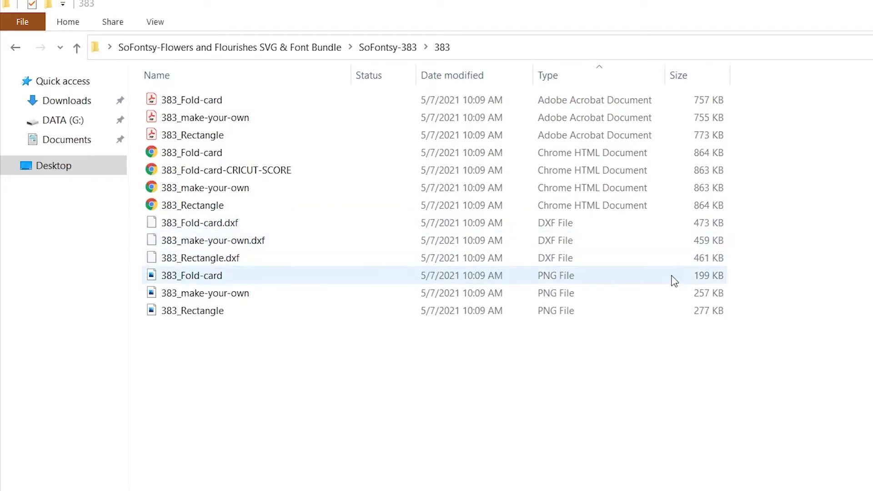
click(665, 334)
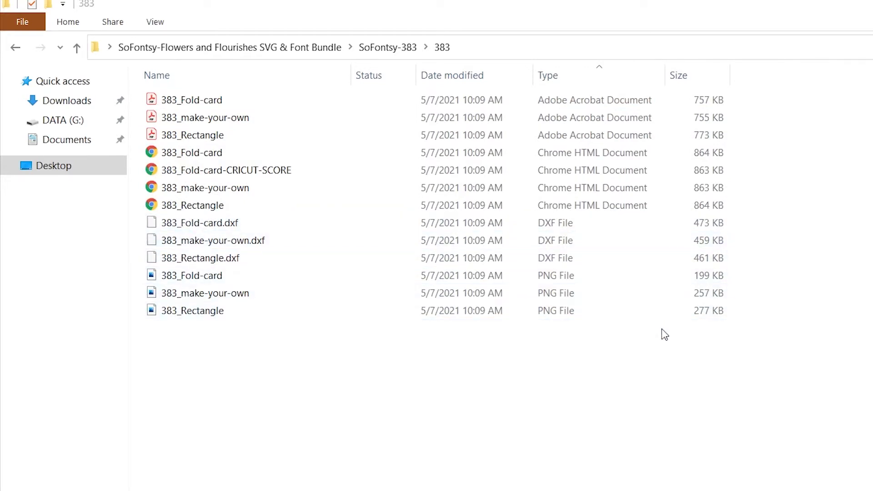
Launch File Explorer by searching 'file explorer' from the taskbar
click(102, 480)
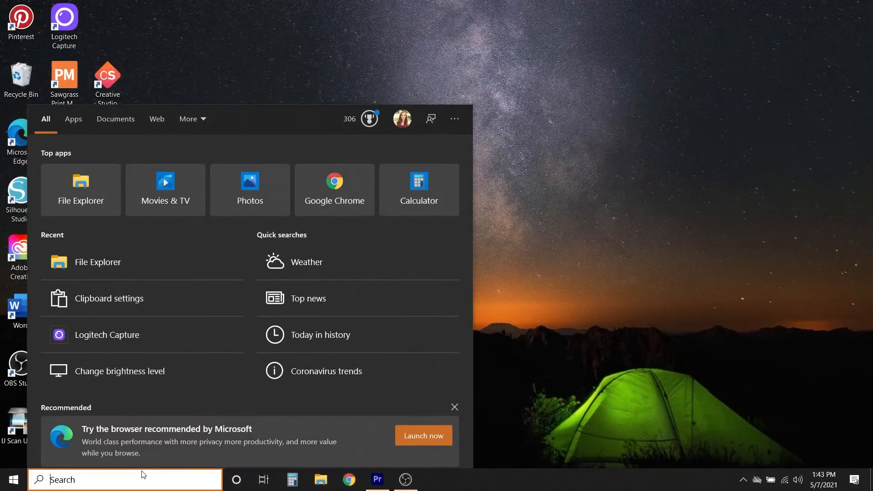
text(file explorer)
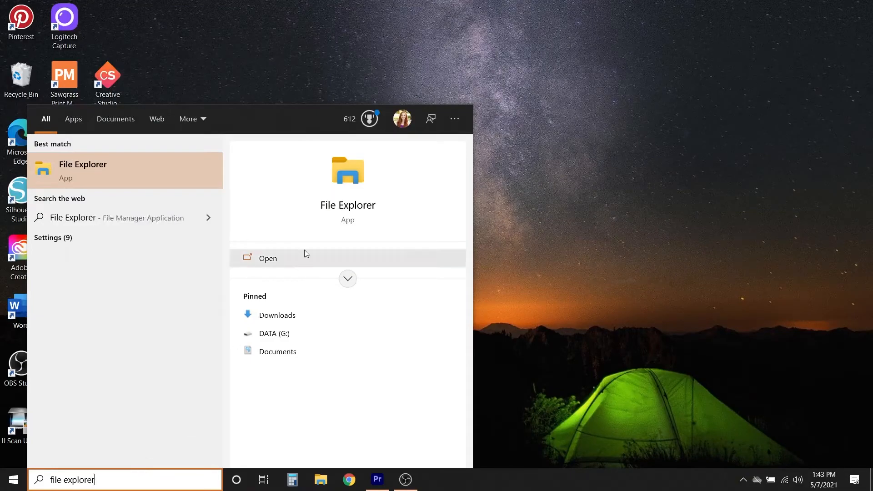
click(83, 171)
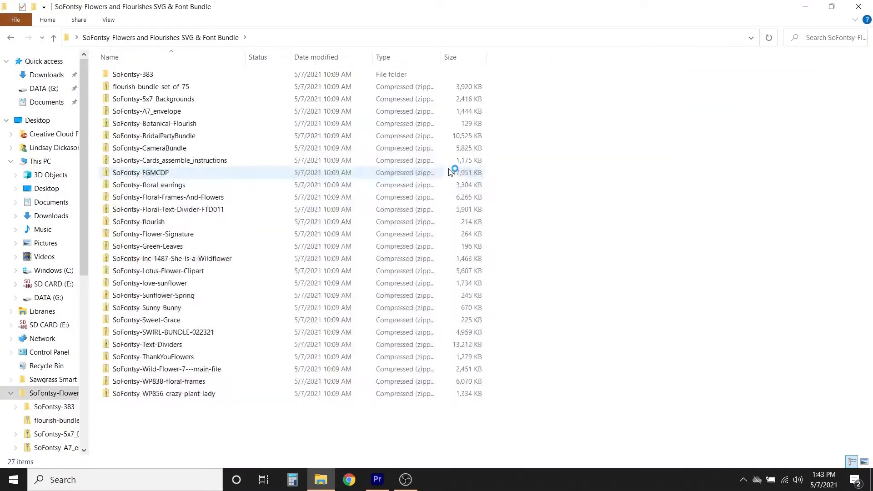
Navigate into SoFontsy-383 and its 383 subfolder listing 13 files
double_click(133, 74)
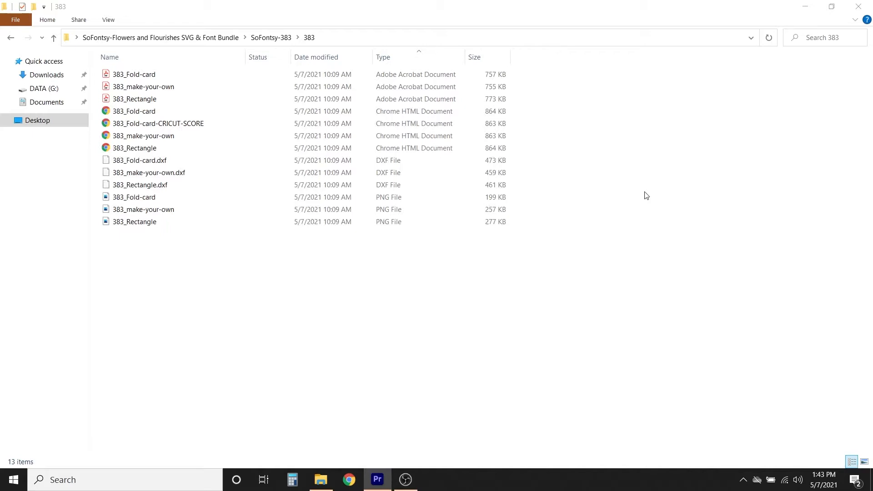
click(134, 74)
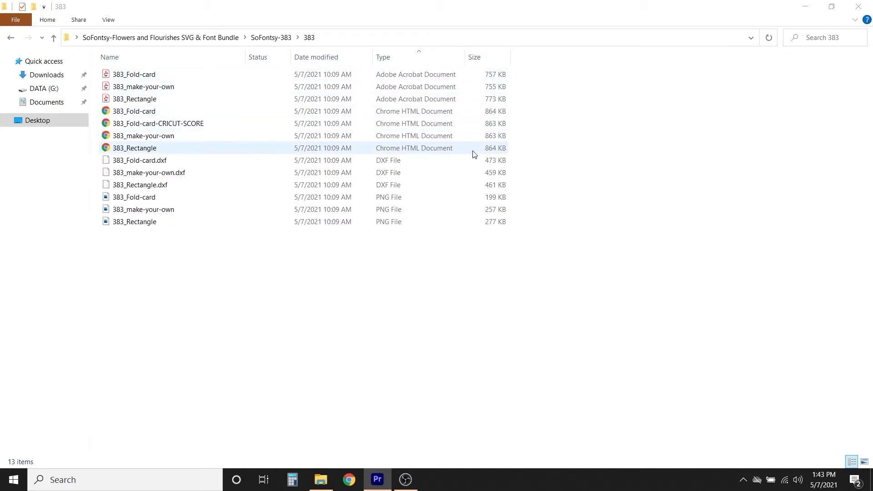
click(134, 222)
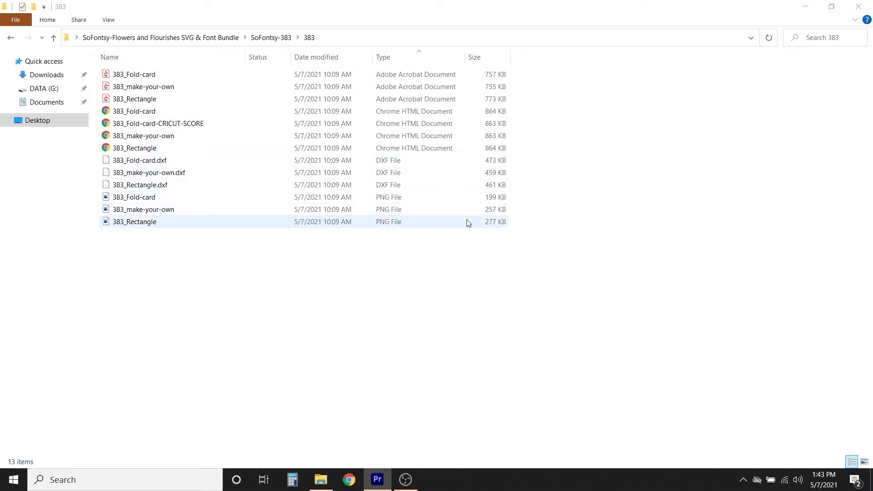
click(465, 238)
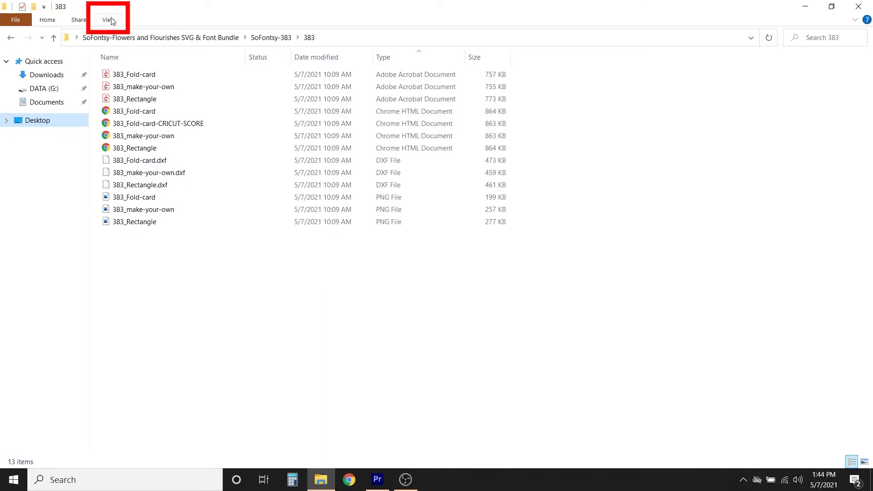
Turn on file name extensions and sort the 383 files by name
click(108, 19)
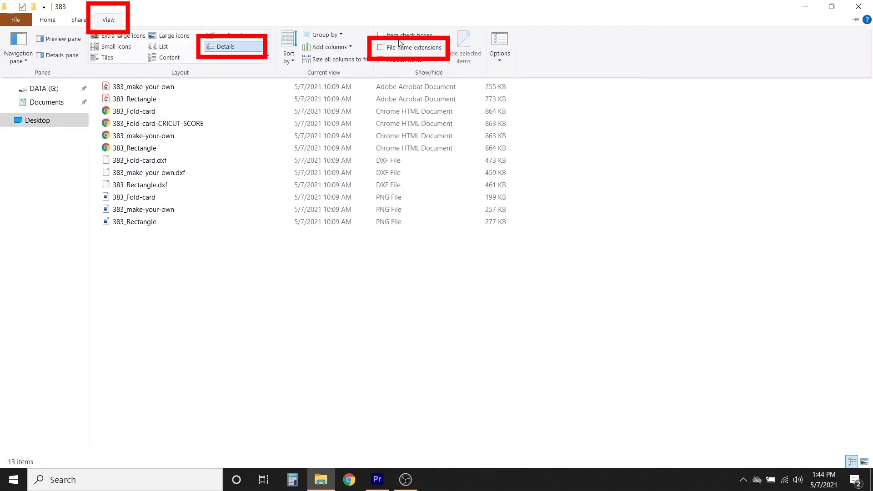
mouse_move(400, 45)
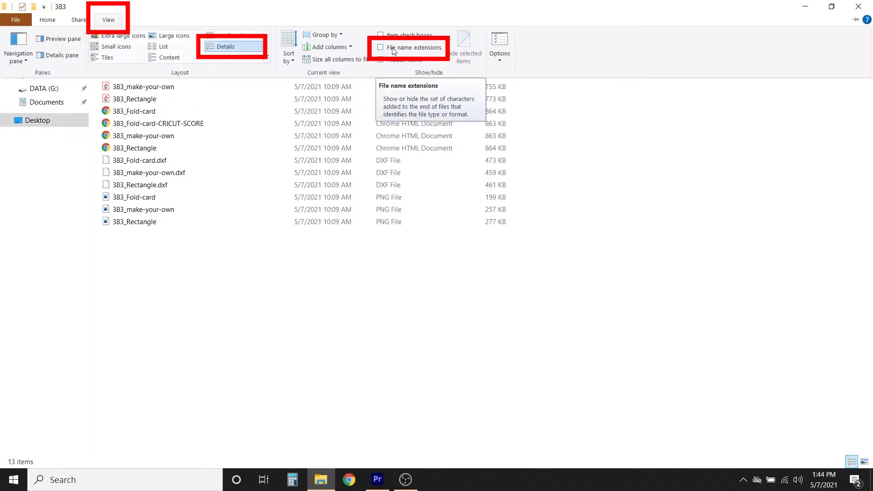
click(380, 48)
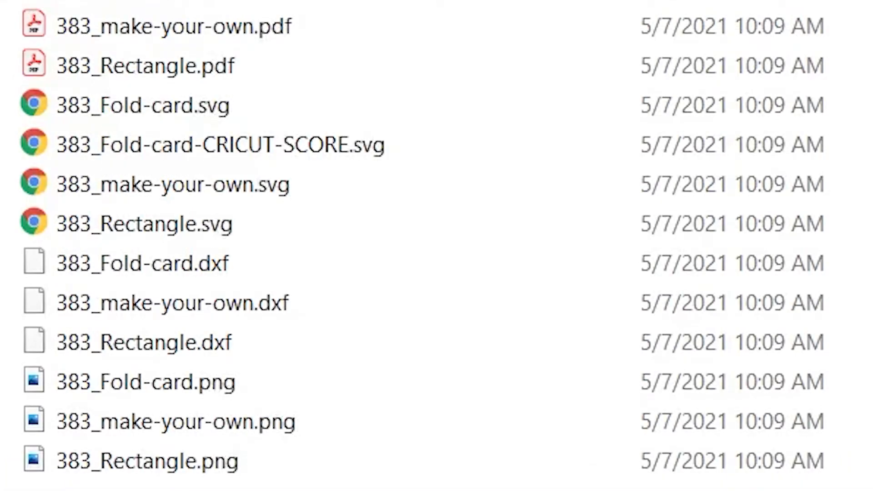
click(159, 183)
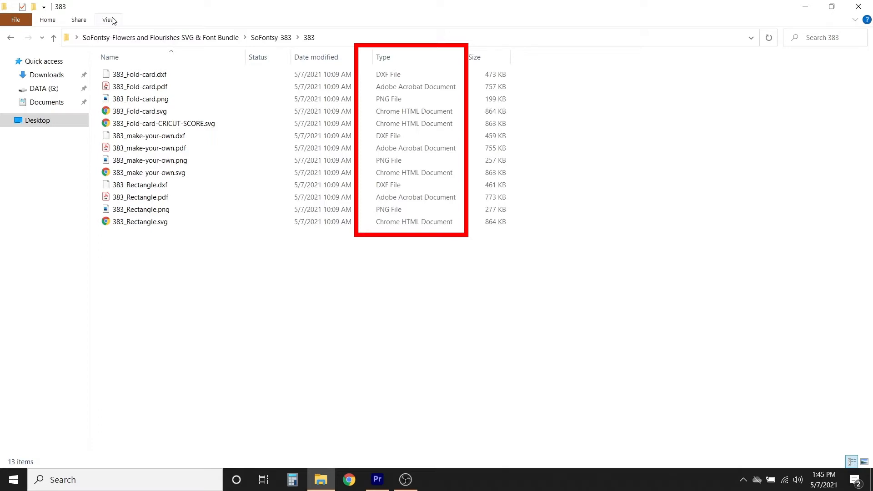
Use Details layout and sort the 383 folder by Type, grouping PDFs, SVGs, DXFs, PNGs
click(107, 20)
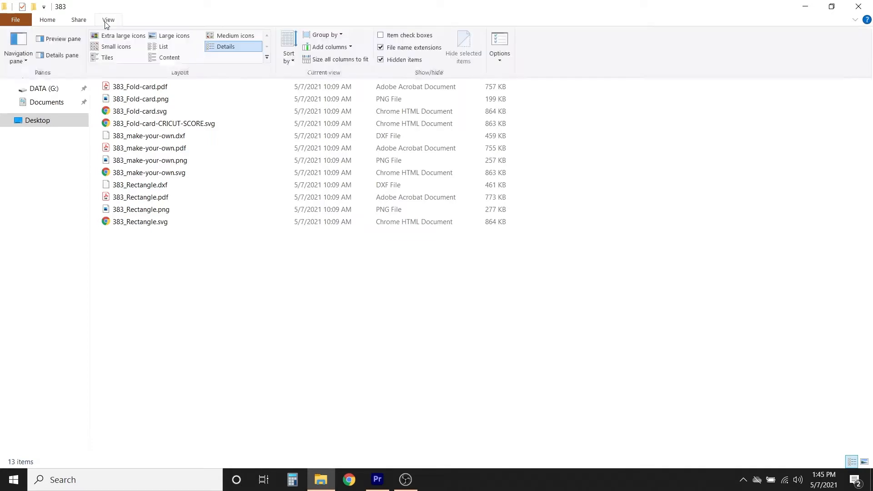
click(108, 19)
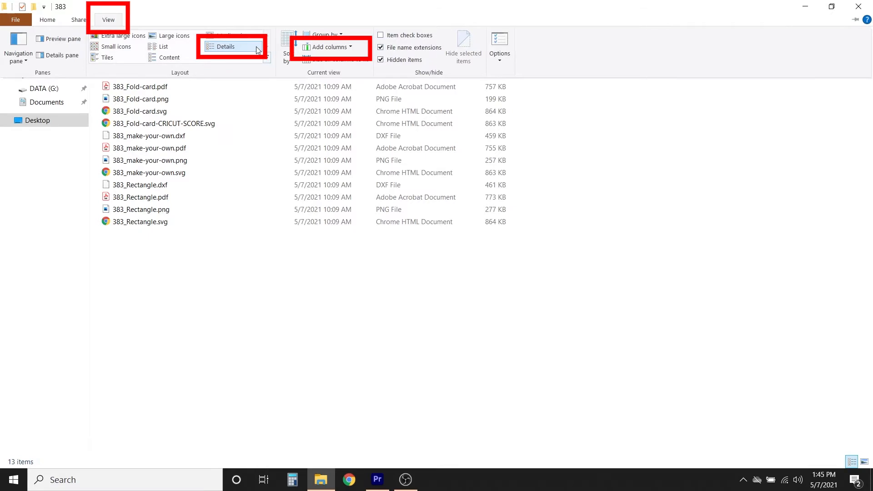
click(328, 47)
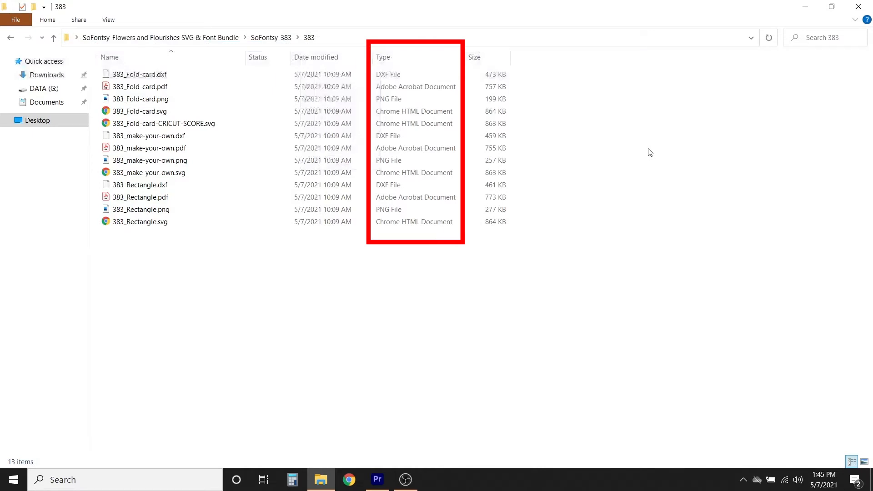
click(407, 58)
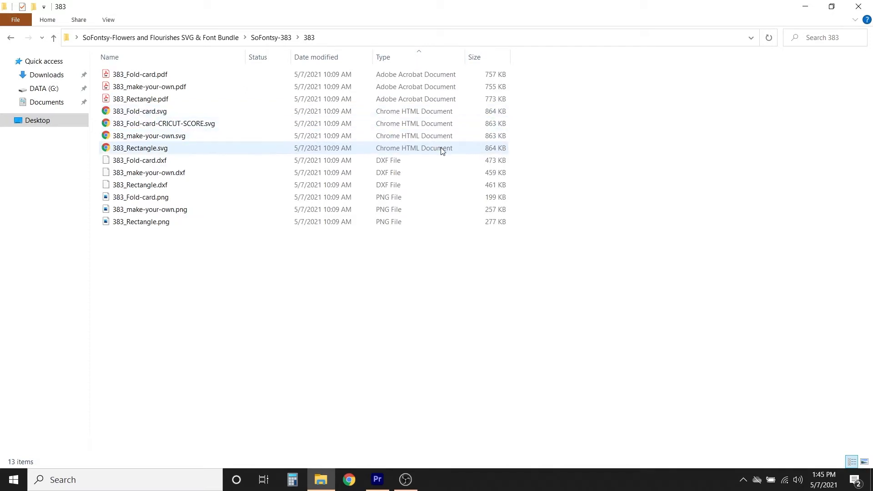
click(140, 111)
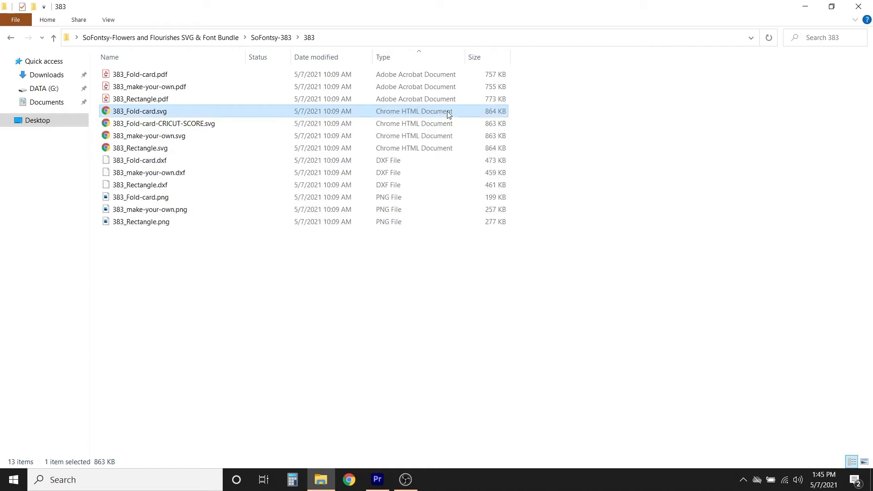
Open 383_Fold-card.svg in Chrome, then return to the 383 folder
double_click(139, 111)
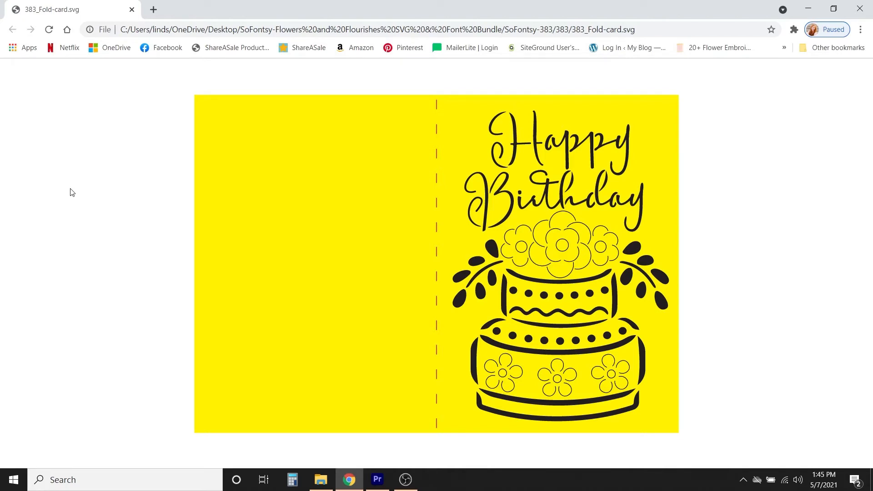
click(321, 480)
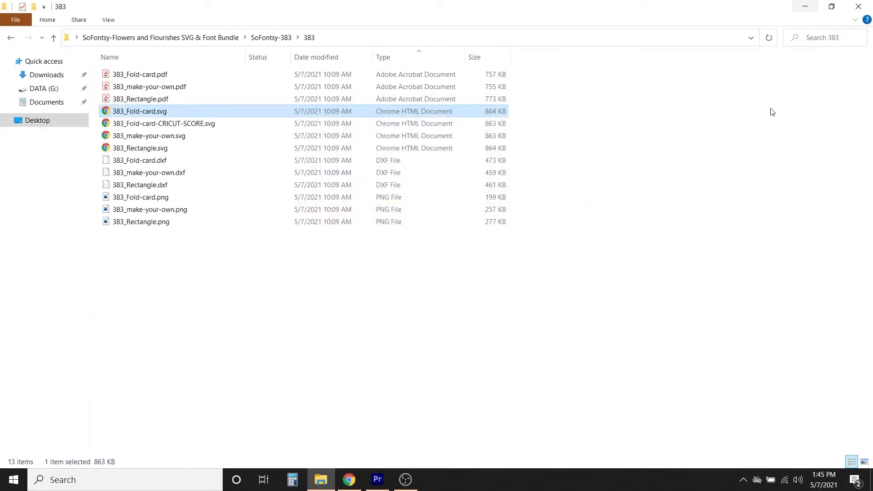
mouse_move(448, 115)
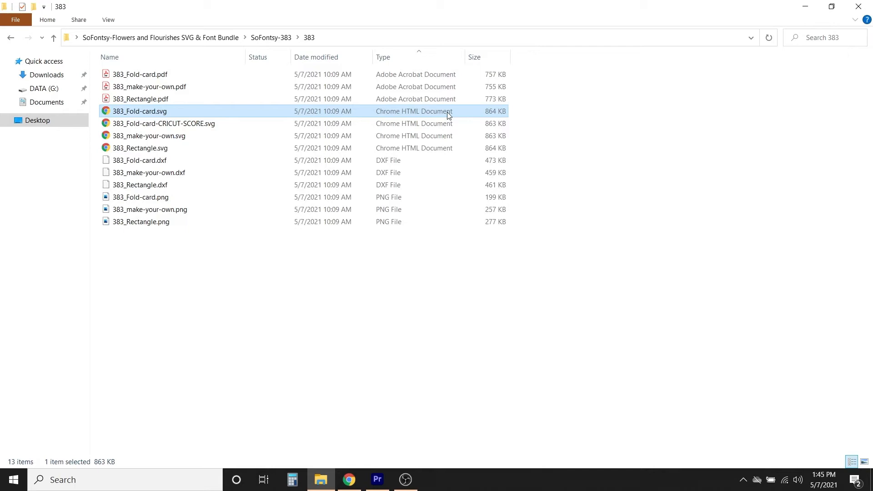
Open the 'How do you want to open this file?' chooser for 383_Fold-card.svg
right_click(140, 111)
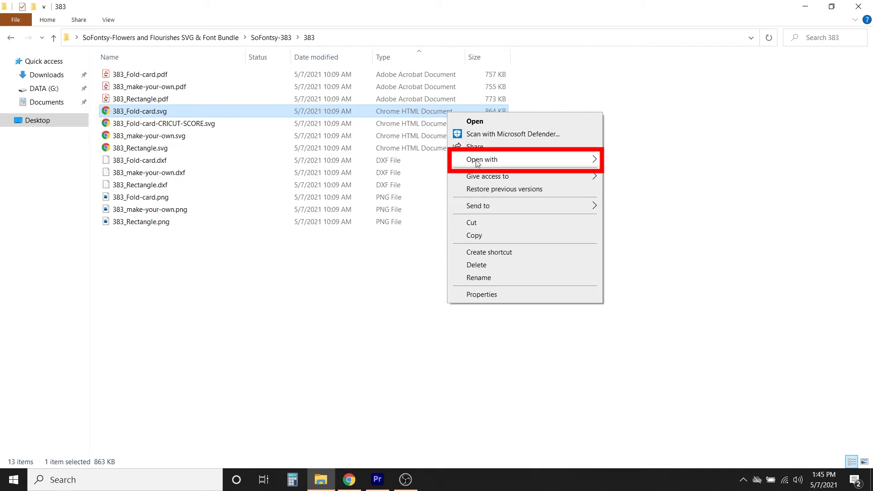
click(490, 159)
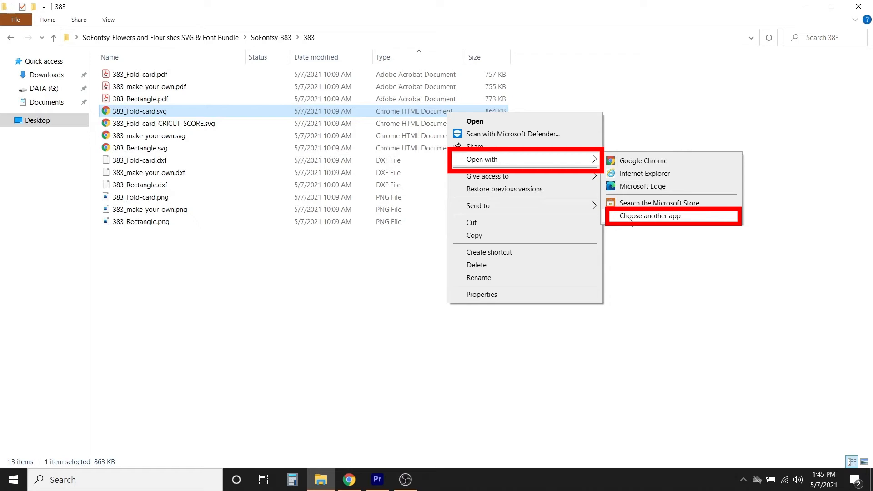
click(650, 216)
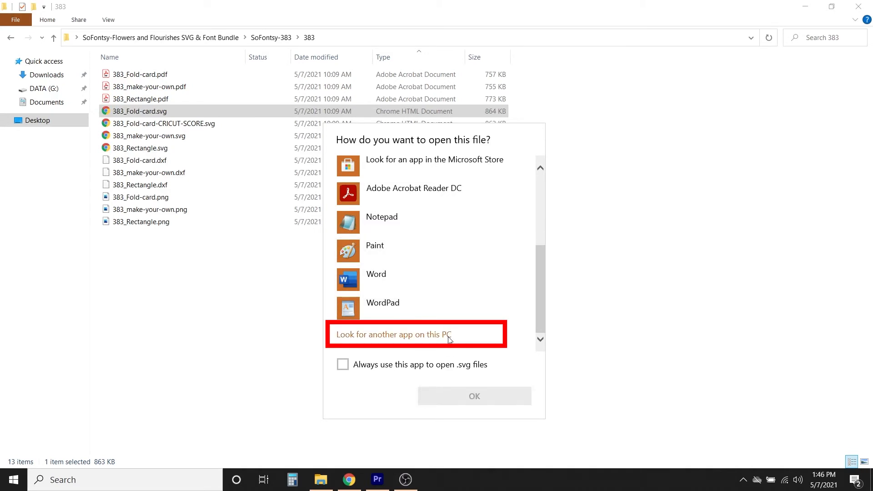
Find Silhouette Studio.exe on this PC and open 383_Fold-card.svg with it
click(393, 334)
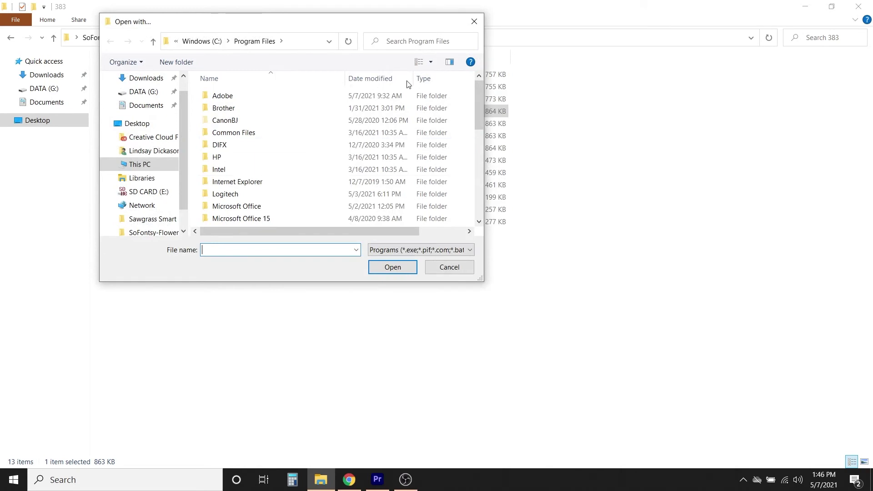
click(139, 164)
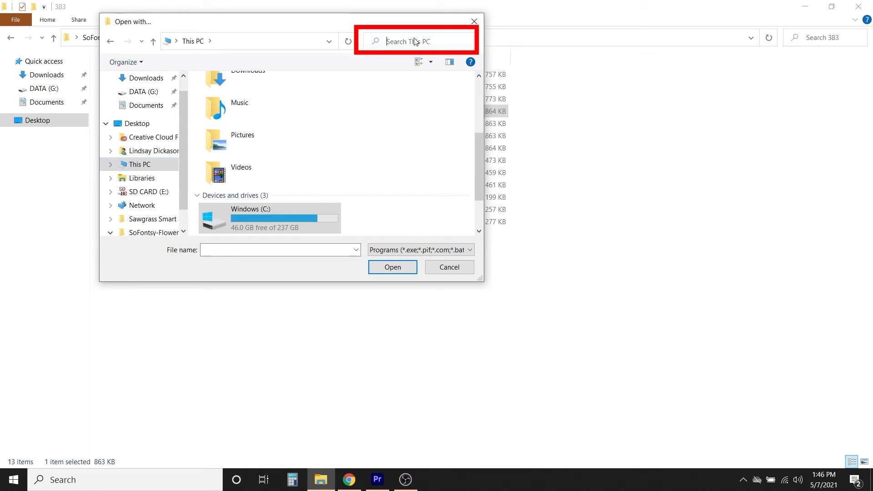
text(ilhouette Studio)
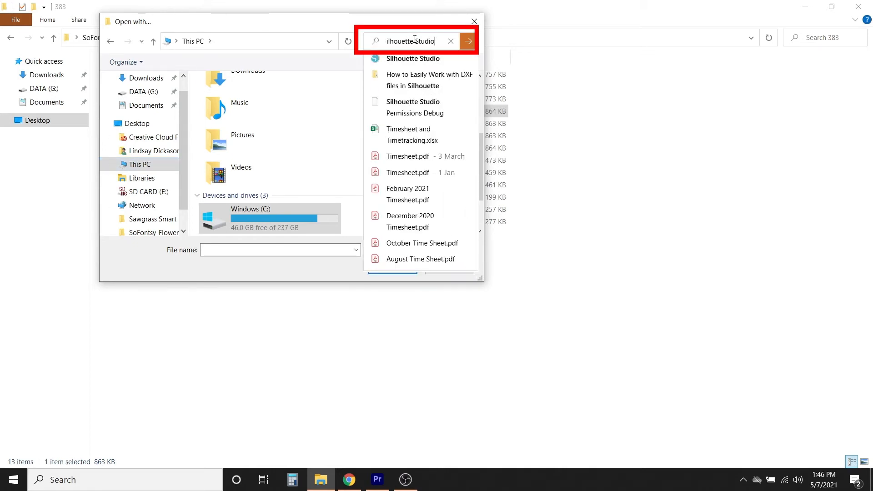
click(468, 41)
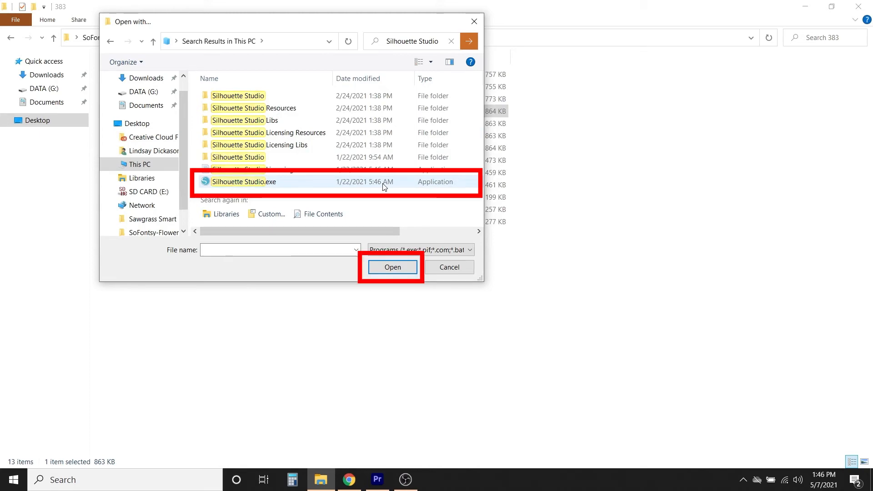
click(392, 267)
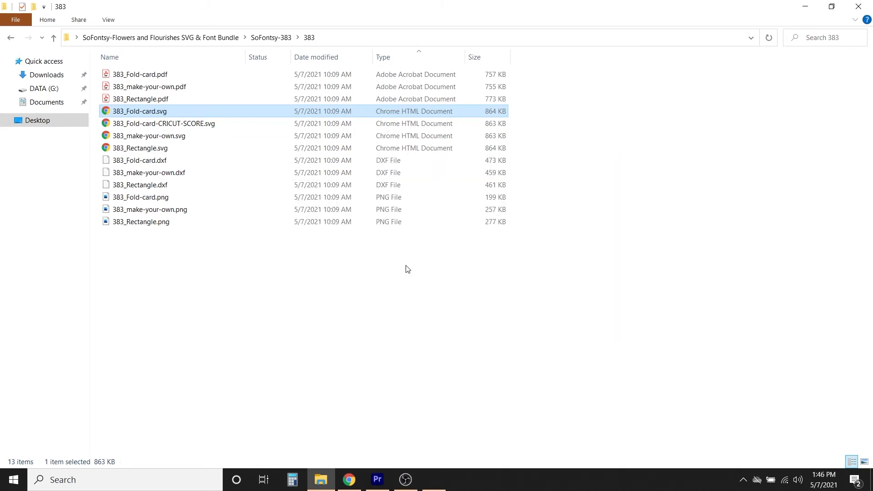
Return to the 383 folder listing in File Explorer
double_click(140, 111)
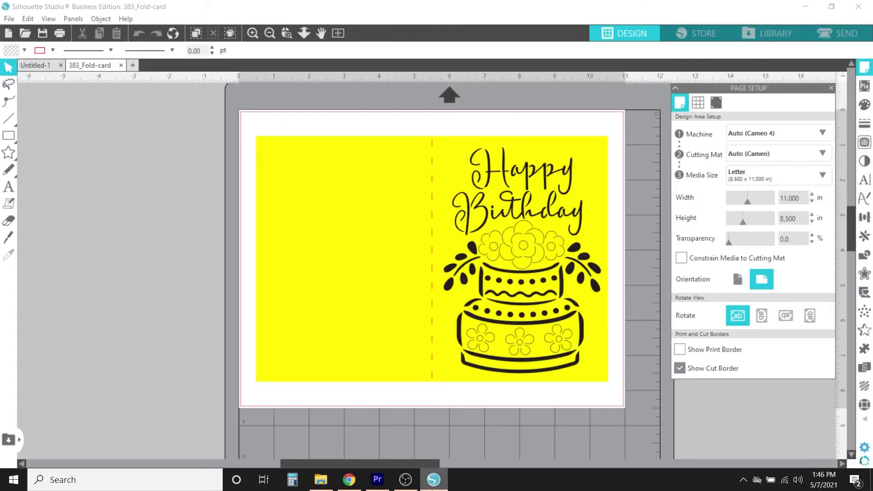
click(321, 479)
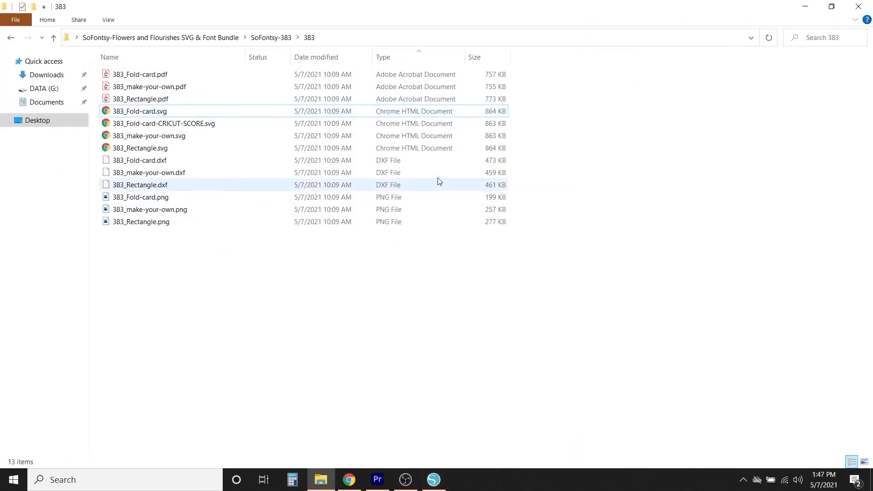
Set Silhouette Studio.exe to always open .svg files
right_click(140, 111)
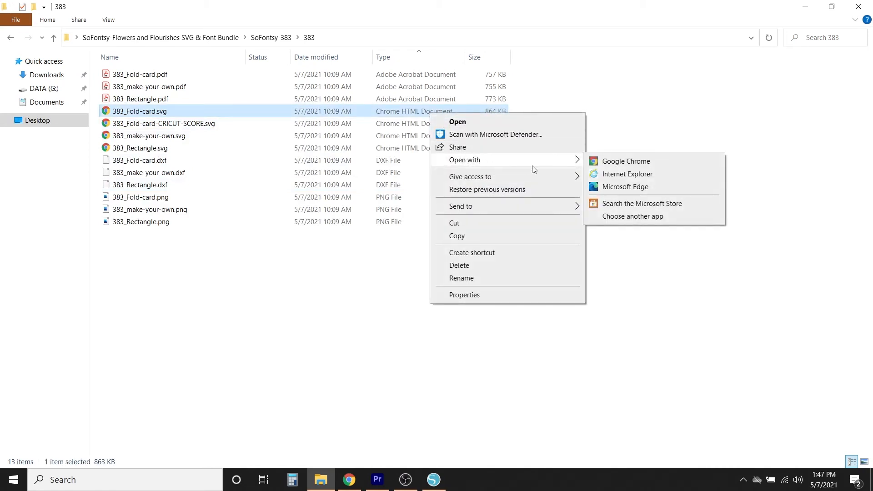
mouse_move(613, 191)
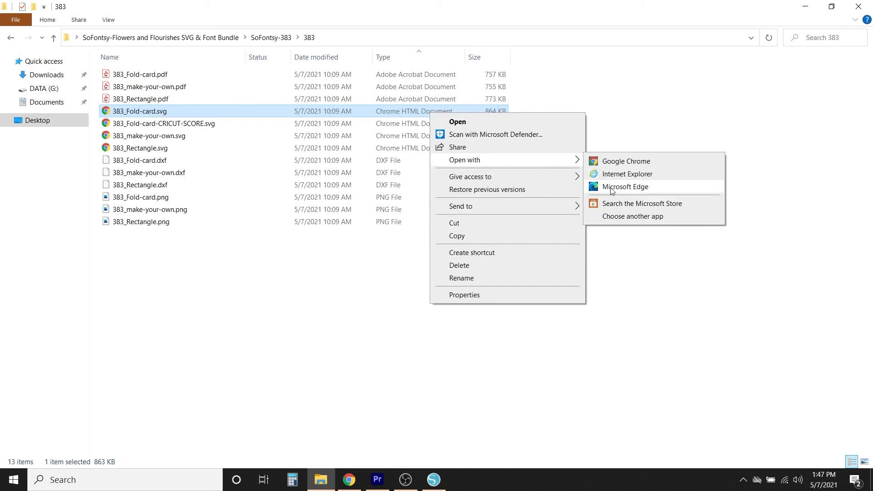
click(633, 217)
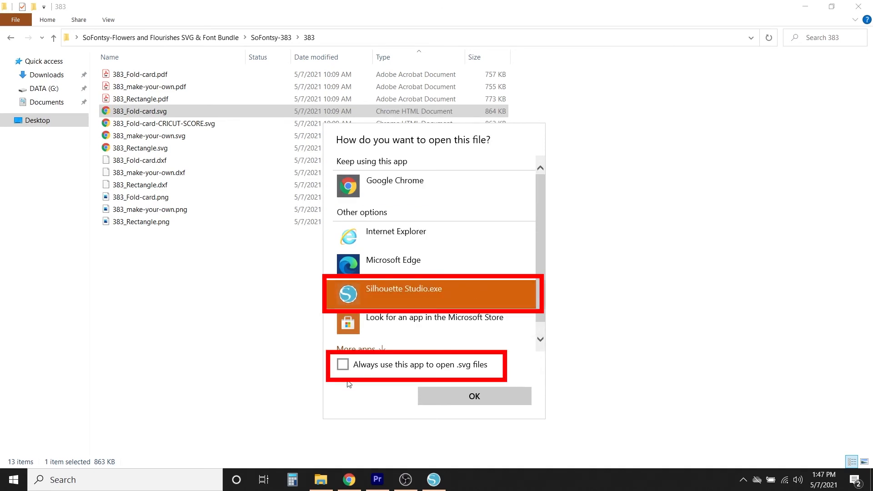
click(343, 366)
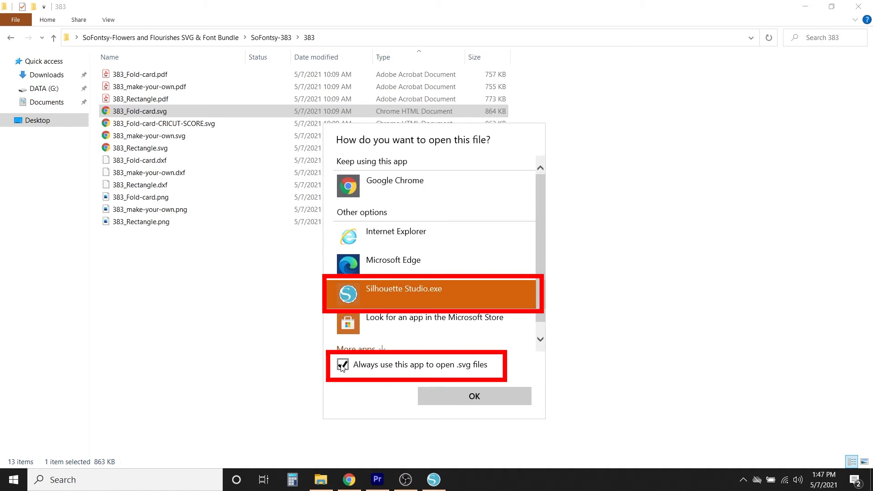
click(342, 364)
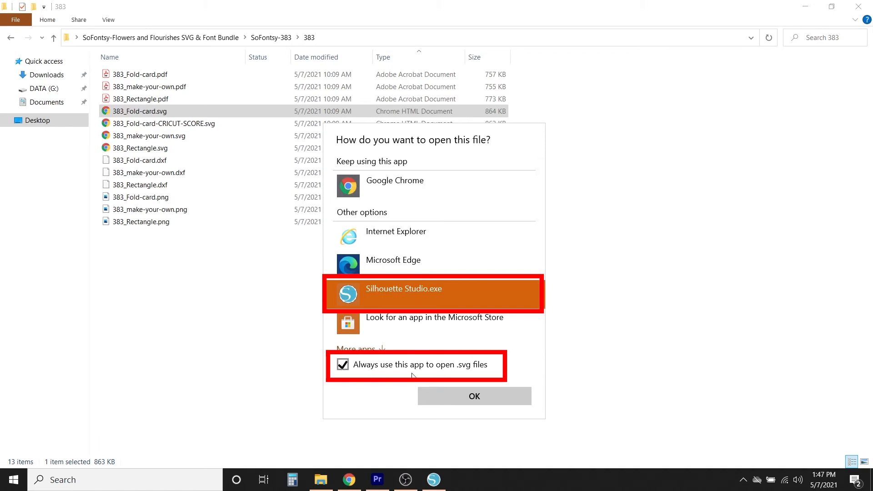
click(474, 396)
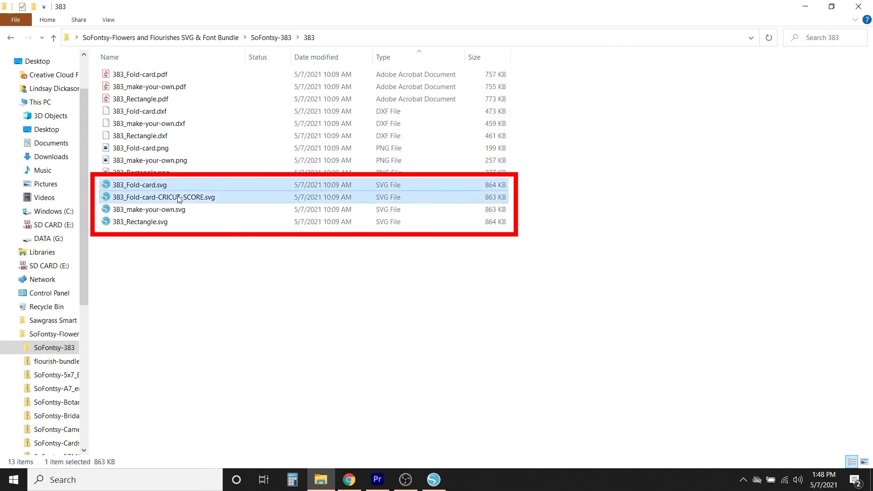
Select the four SVG files and open 383_make-your-own.svg in Silhouette Studio
click(140, 221)
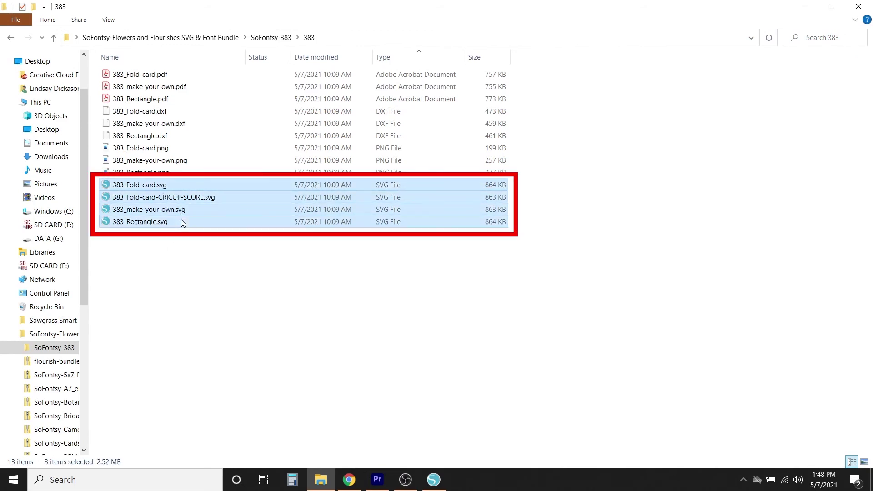
click(140, 222)
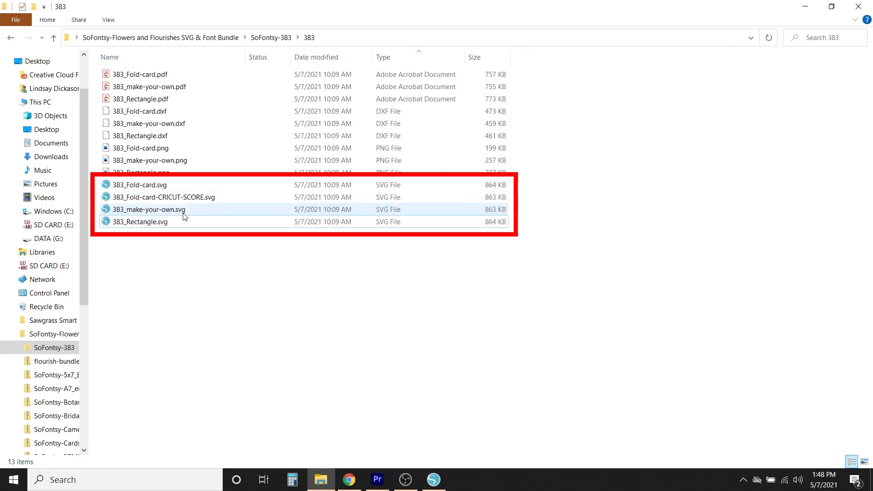
double_click(144, 209)
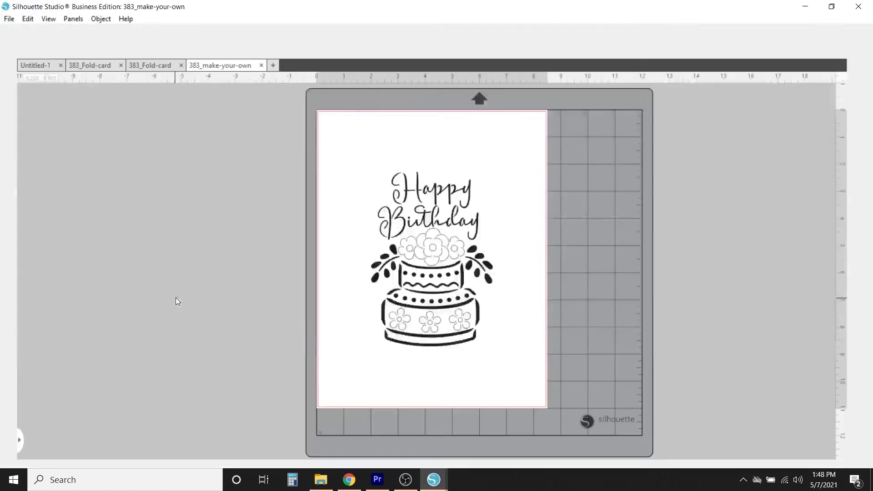